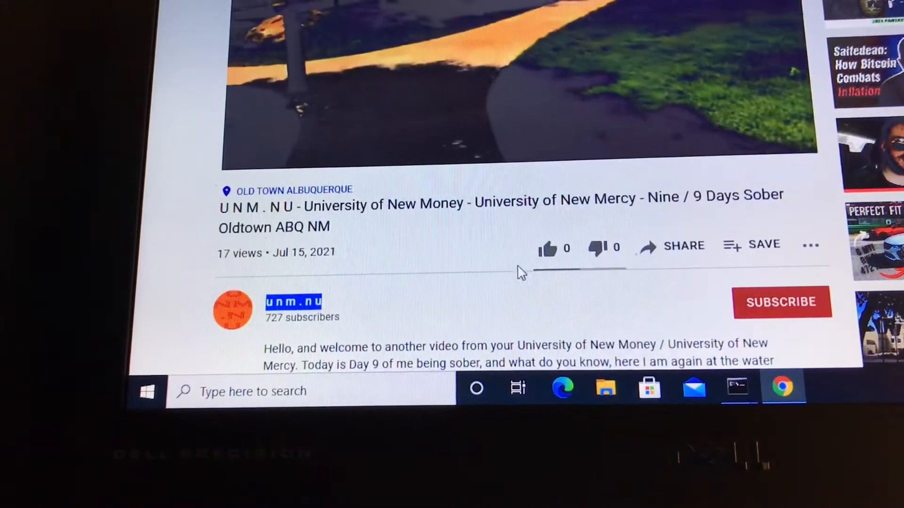
Step: Like the University of New Money video, subscribe, and turn on all upload notifications
click(547, 247)
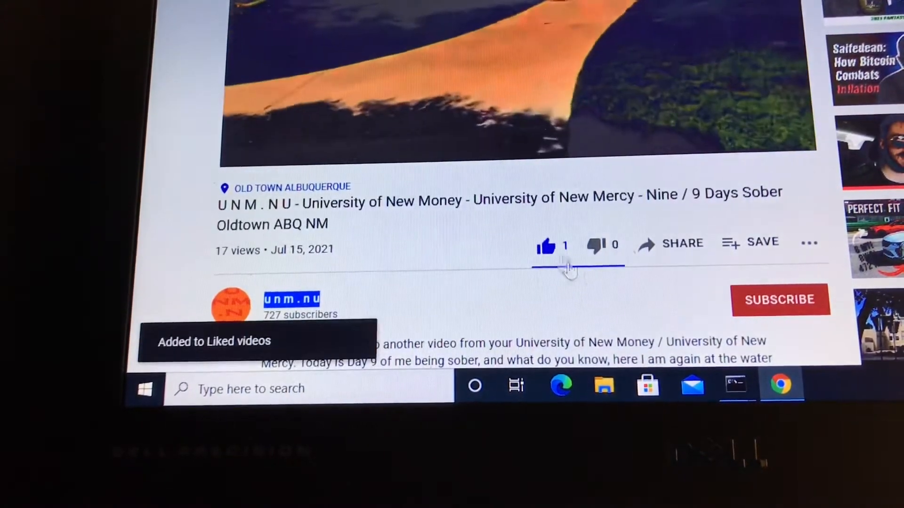
click(780, 299)
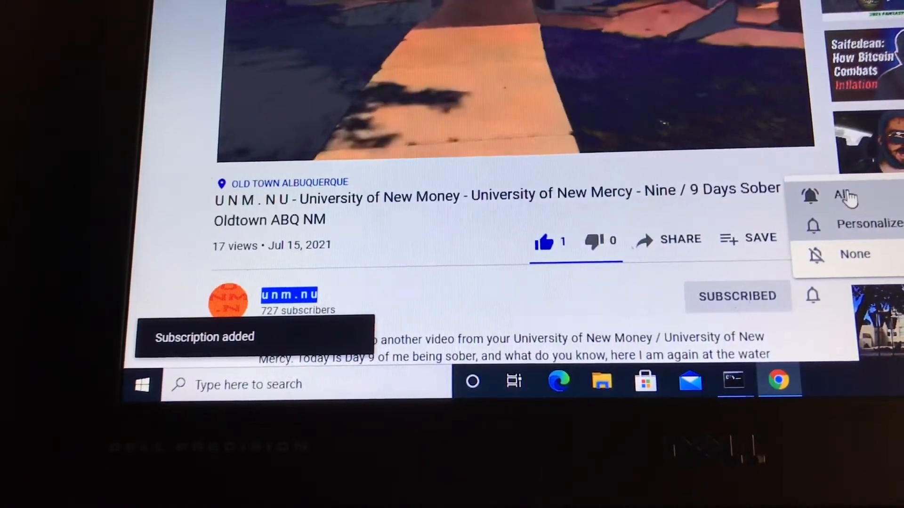
click(843, 195)
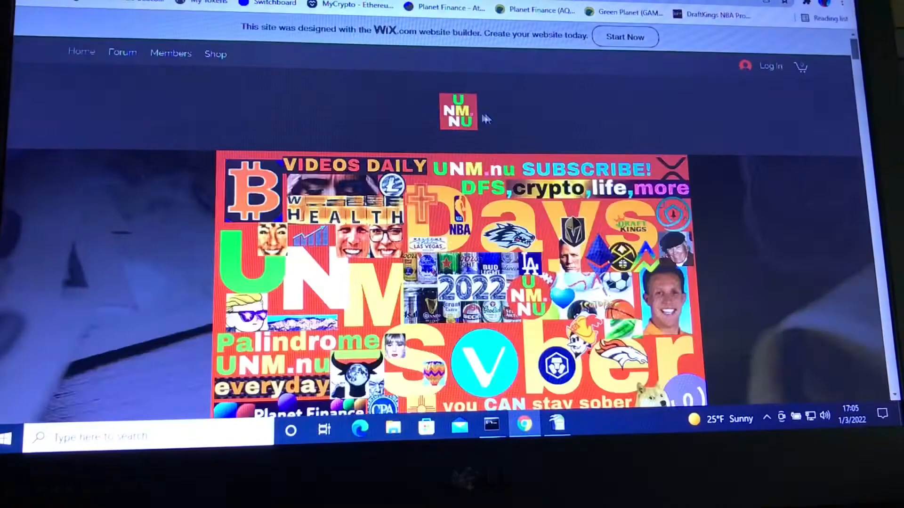
Step: Download the 2022 Crypto Spreadsheet XLS file from the unm.nu homepage
scroll(down, 3)
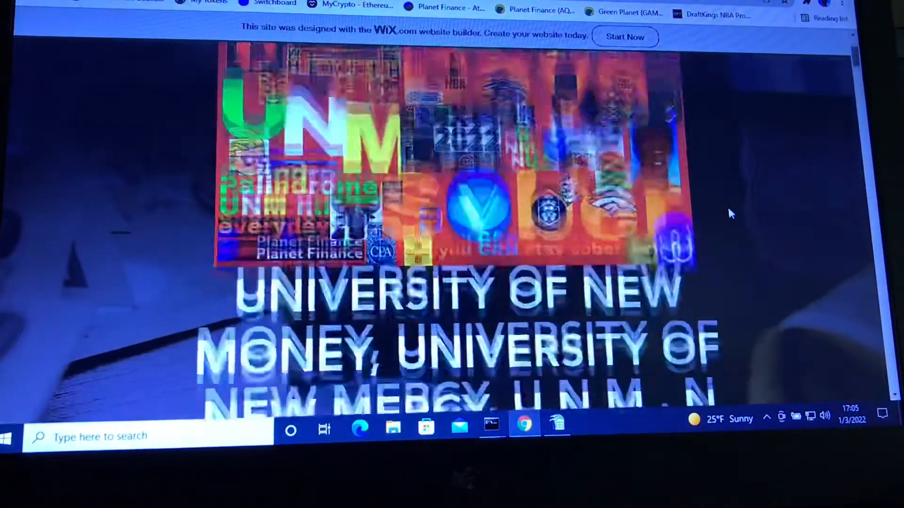
scroll(down, 3)
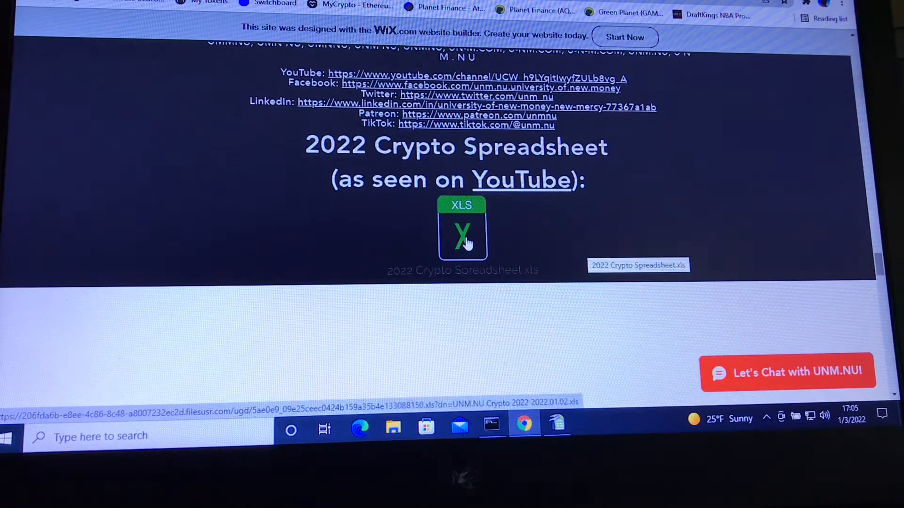
click(463, 230)
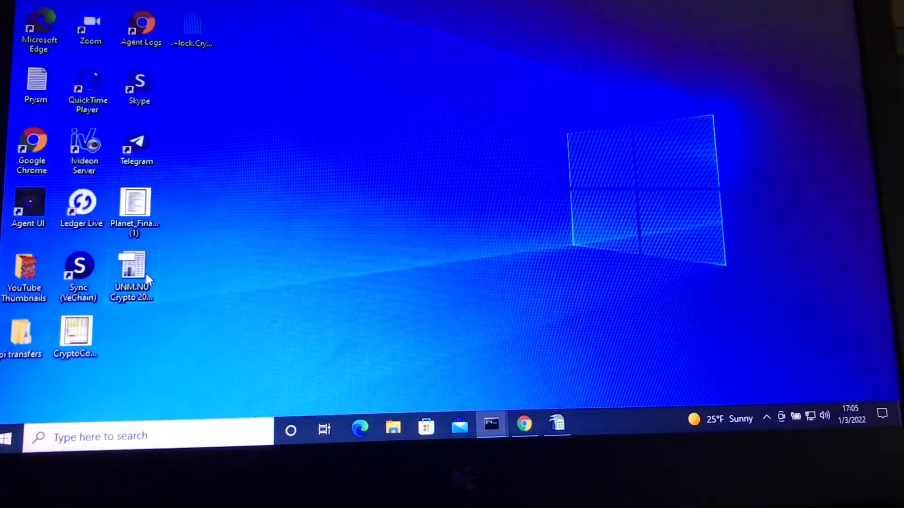
Step: Load the UNM.NU Crypto 2022 workbook from the desktop and browse its Portfolio and Daily sheets
click(132, 277)
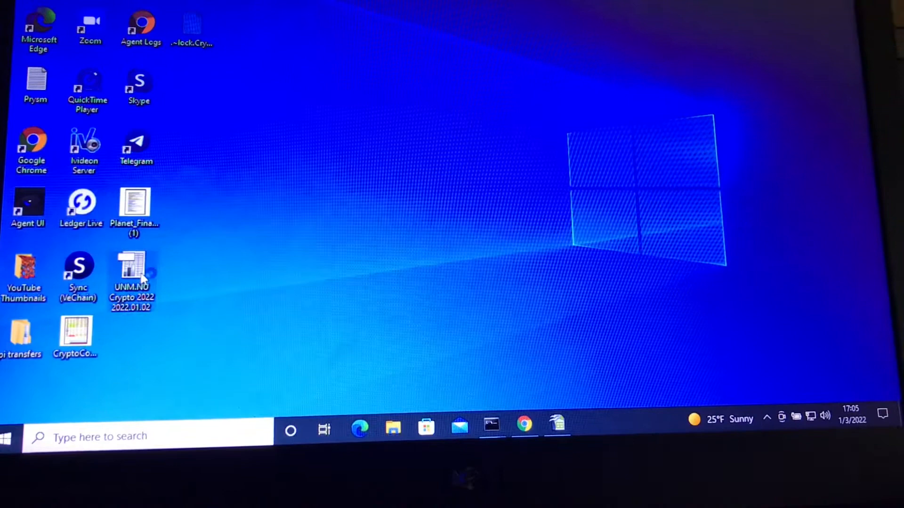
double_click(132, 271)
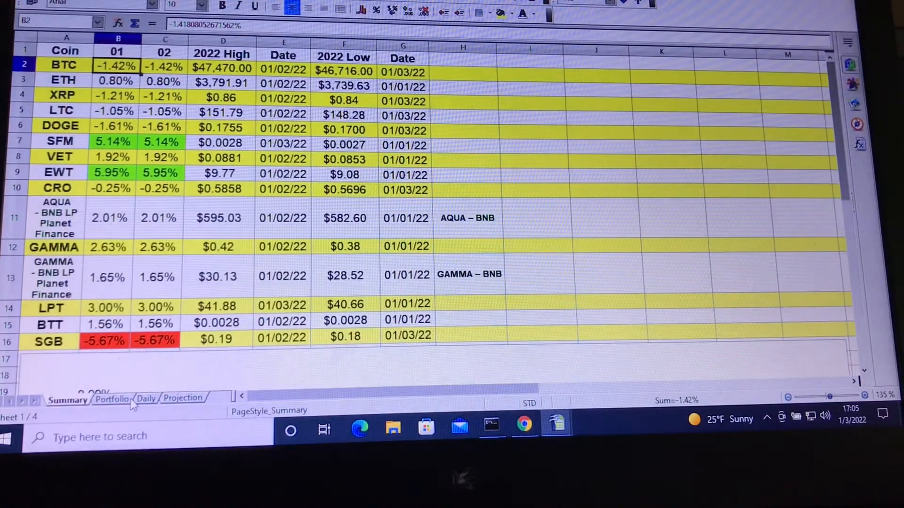
click(112, 399)
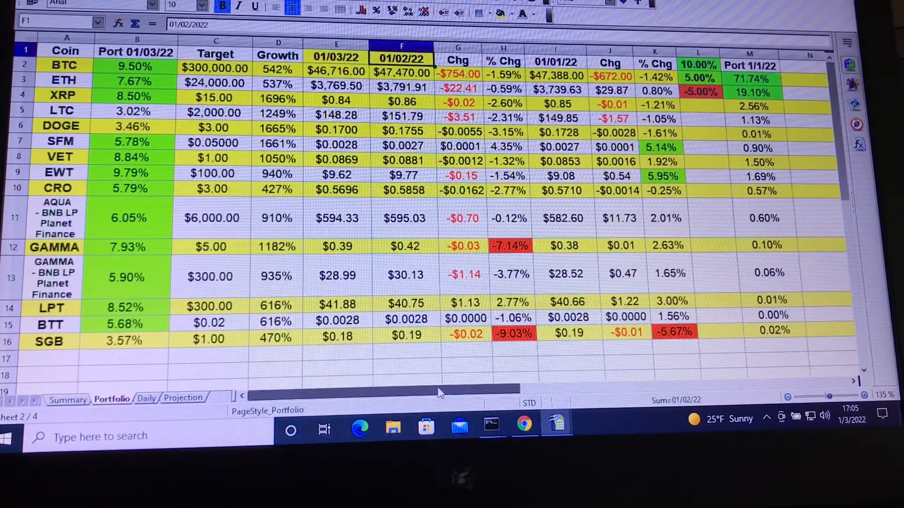
scroll(right, 3)
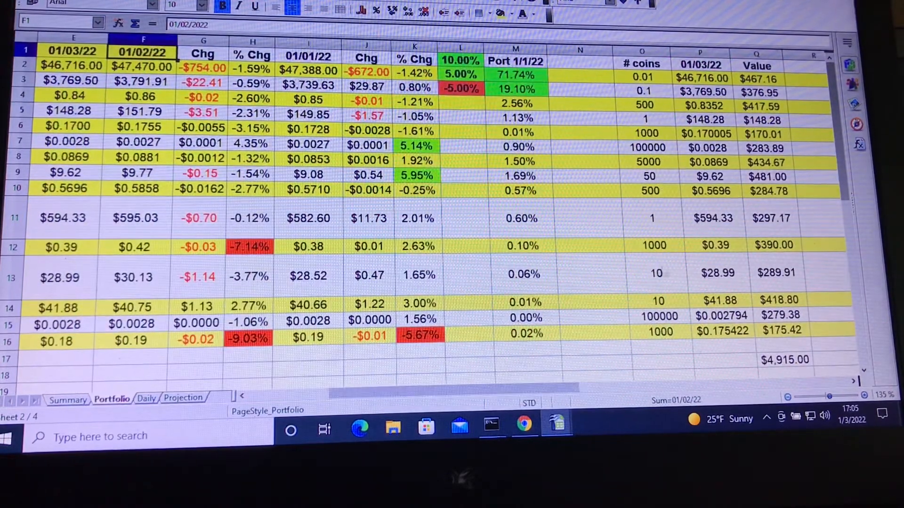
scroll(left, 3)
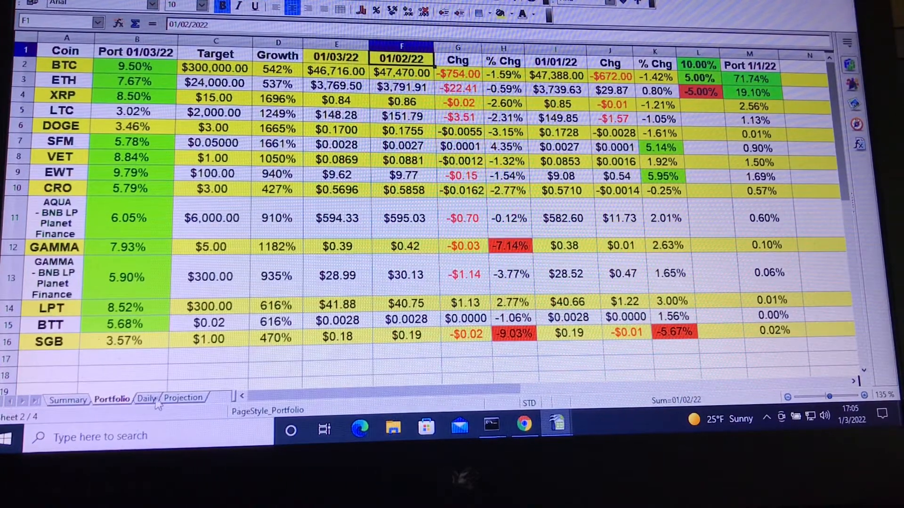
click(146, 398)
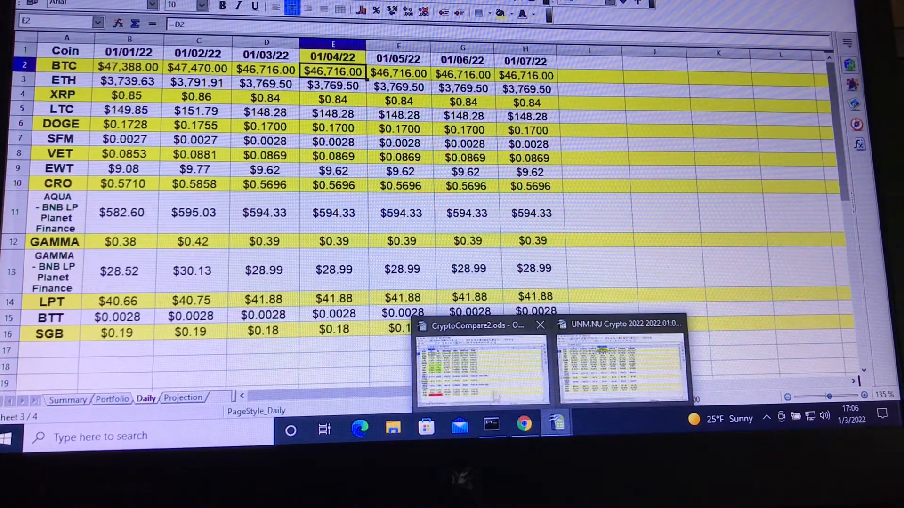
Step: Review the other workbook's Summary chart, then return to its Portfolio sheet
click(68, 398)
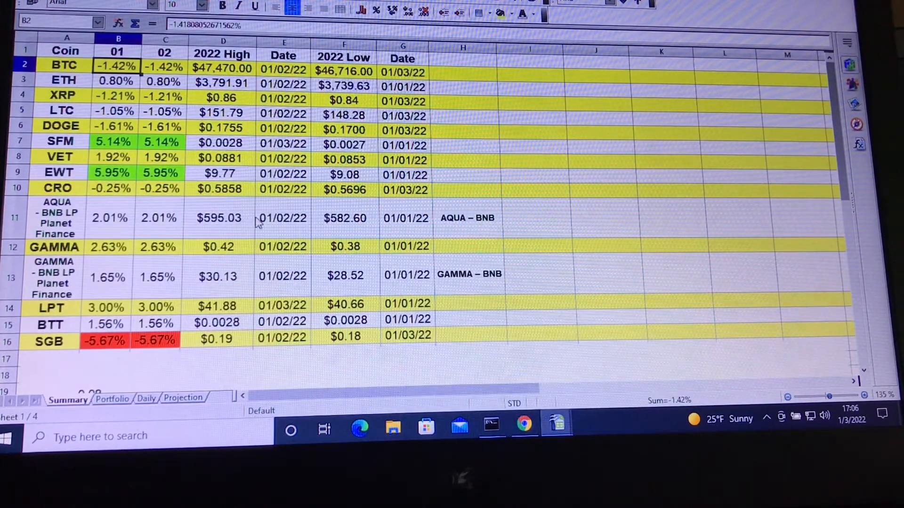
mouse_move(559, 239)
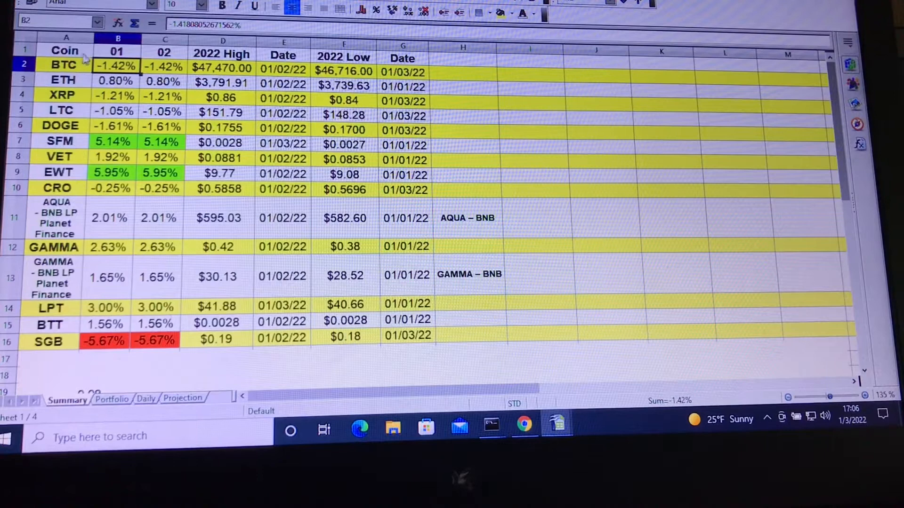
mouse_move(171, 65)
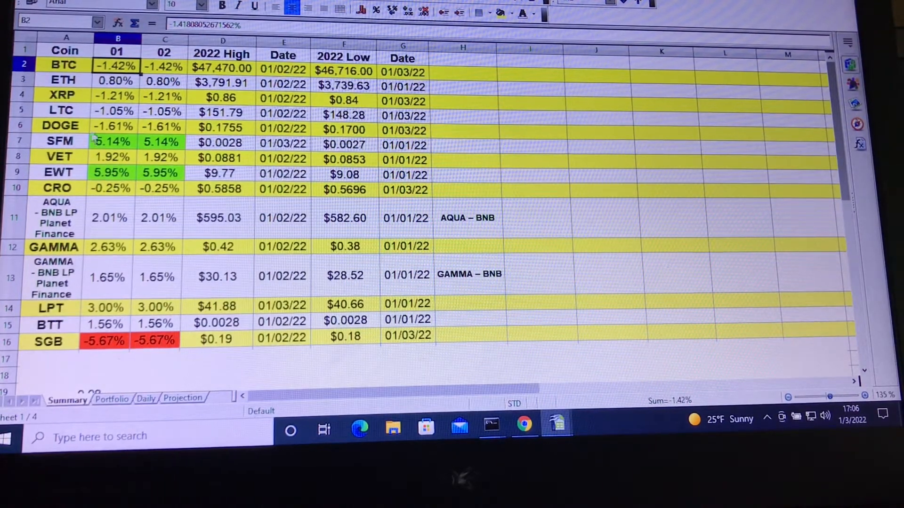
mouse_move(83, 105)
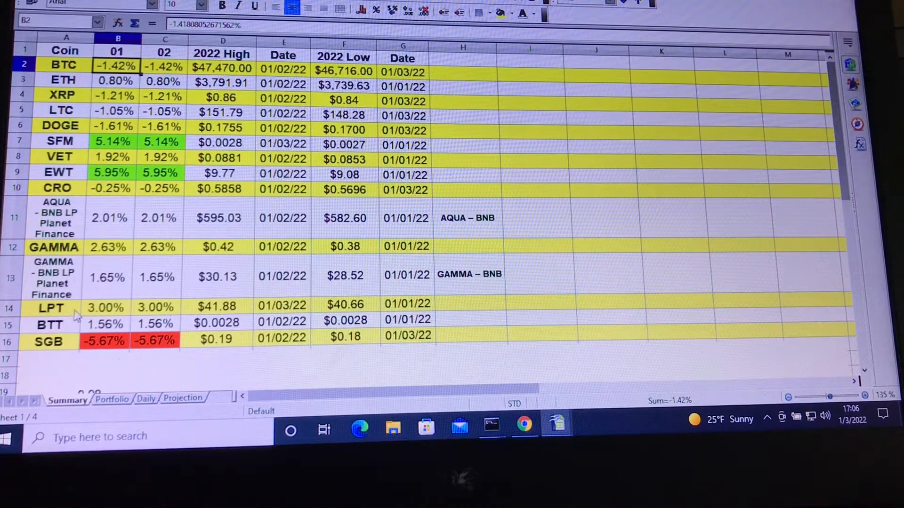
mouse_move(73, 340)
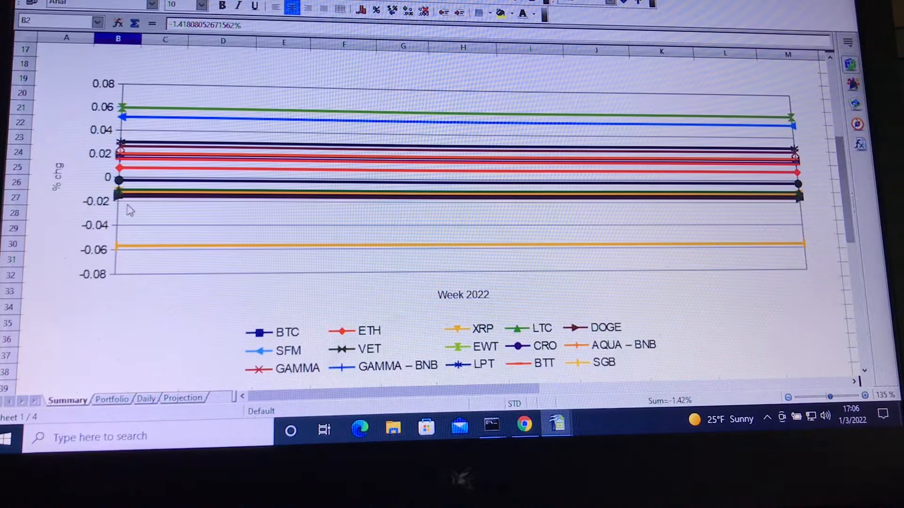
mouse_move(703, 326)
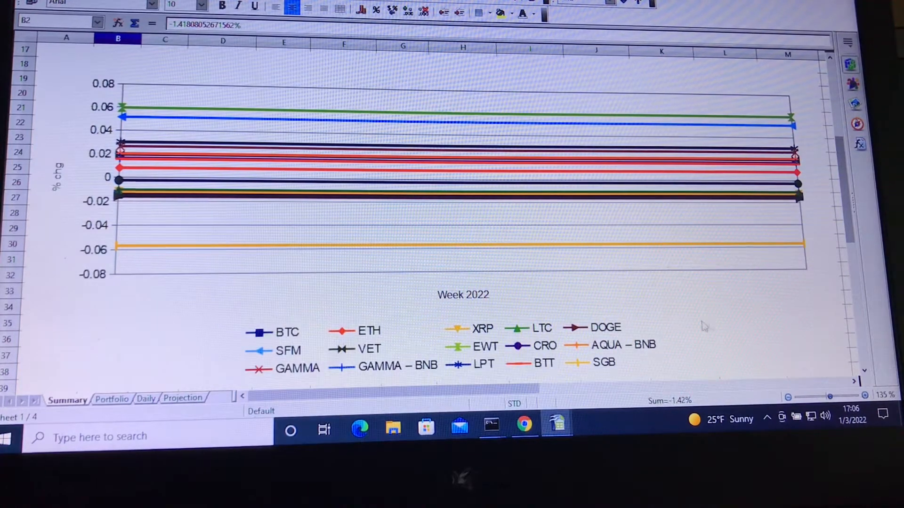
mouse_move(159, 386)
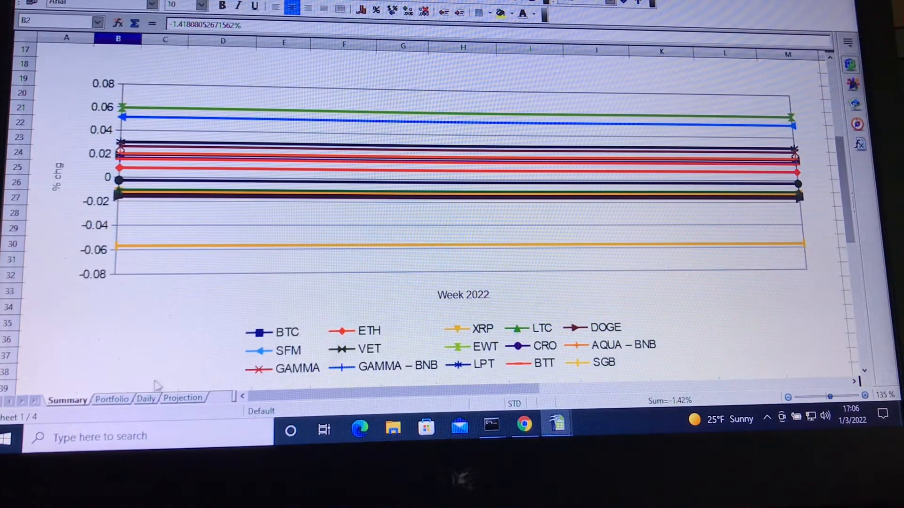
click(112, 399)
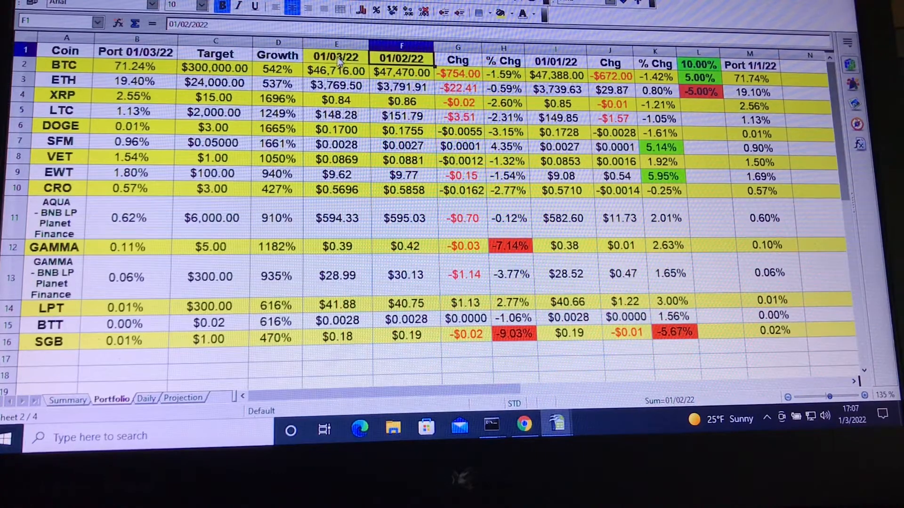
click(336, 57)
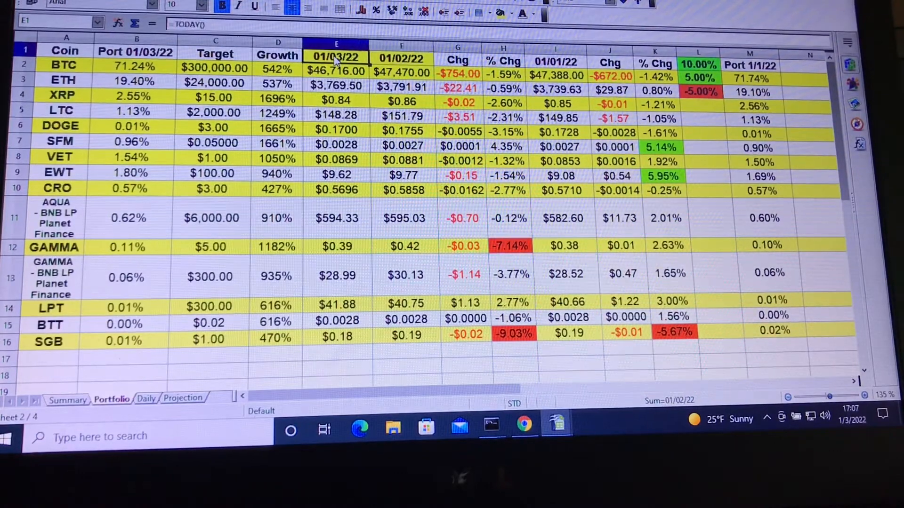
click(401, 57)
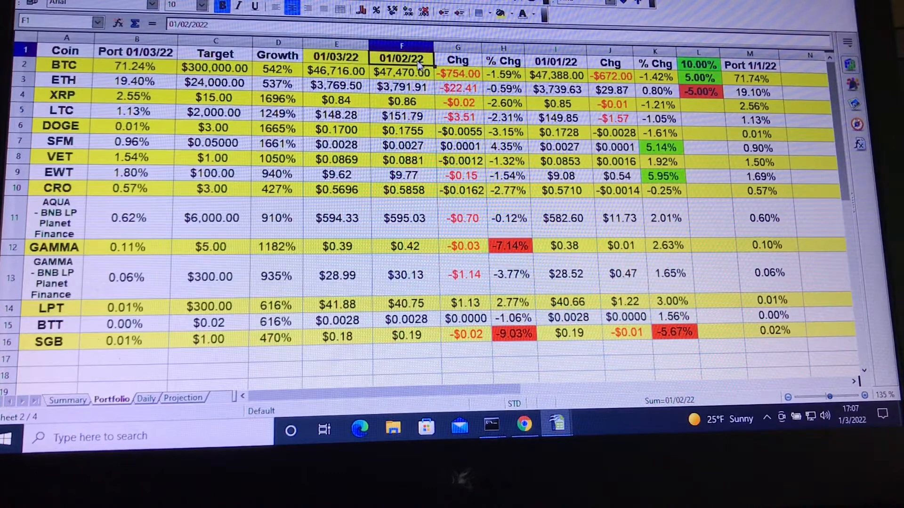
click(556, 62)
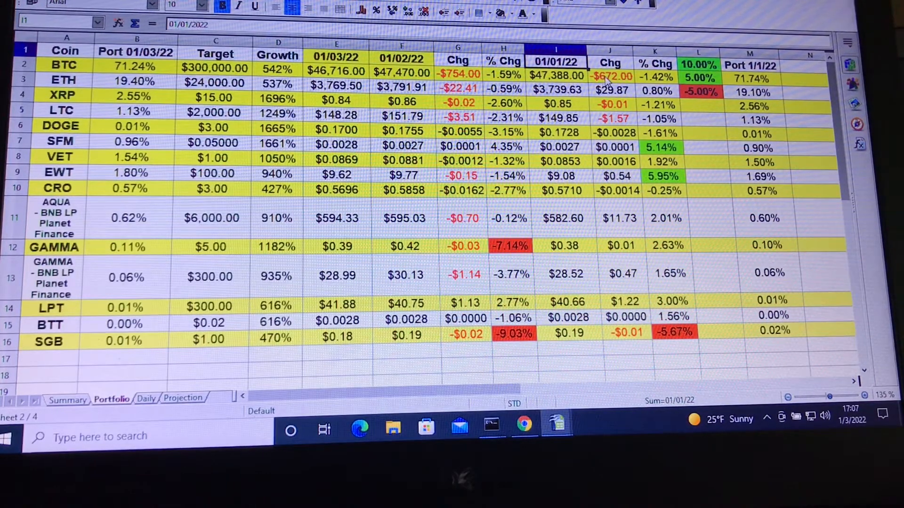
click(555, 75)
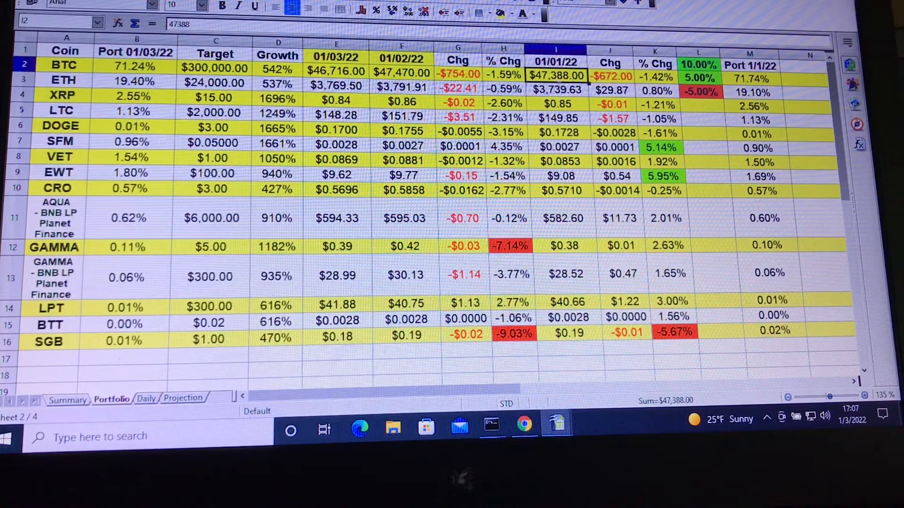
click(402, 73)
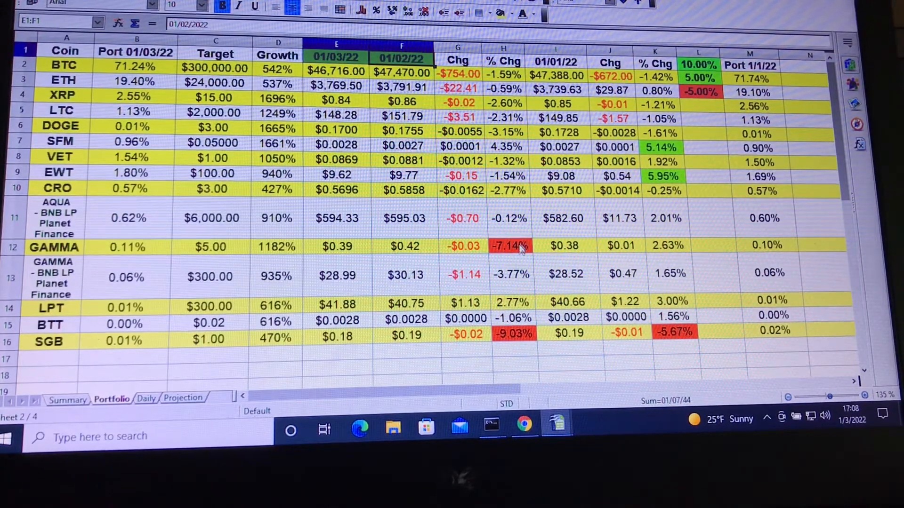
click(509, 246)
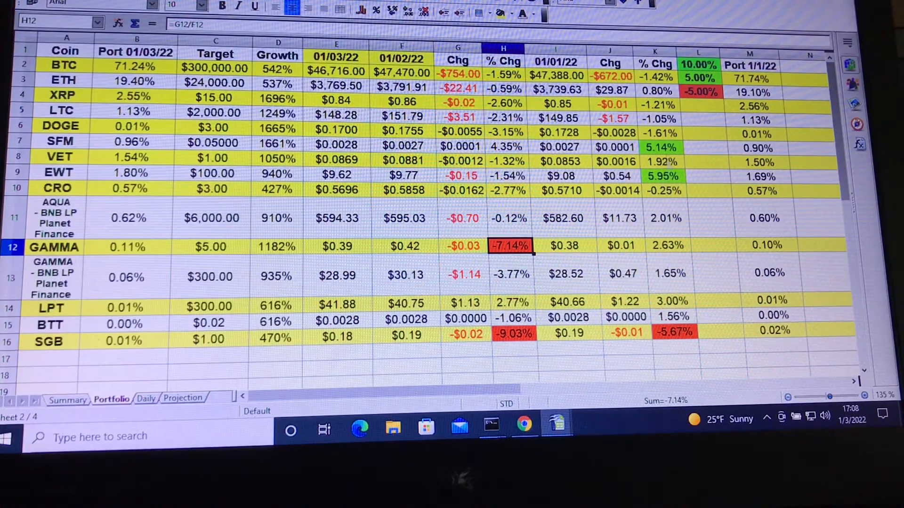
click(661, 146)
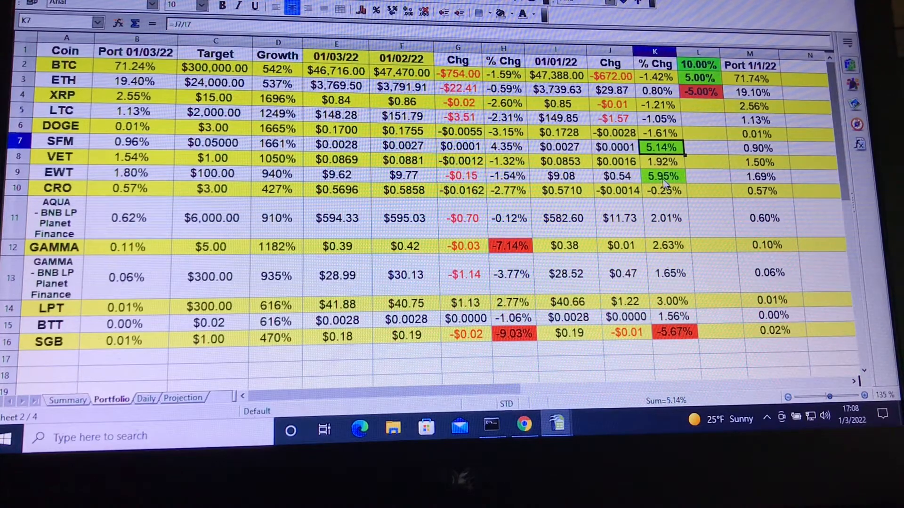
click(662, 176)
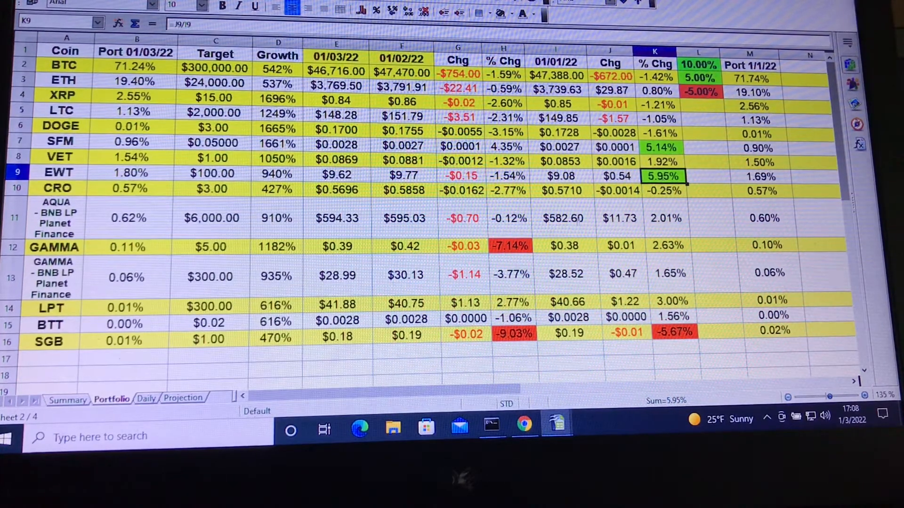
click(509, 246)
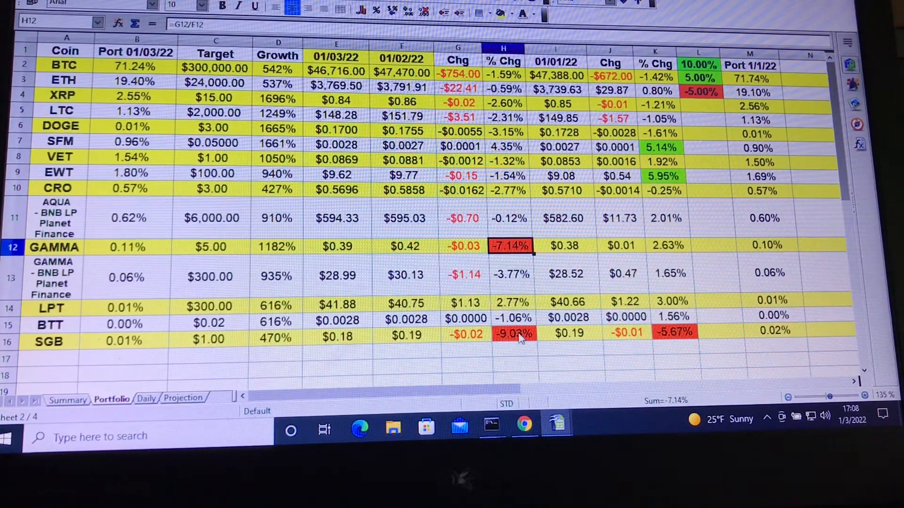
click(674, 331)
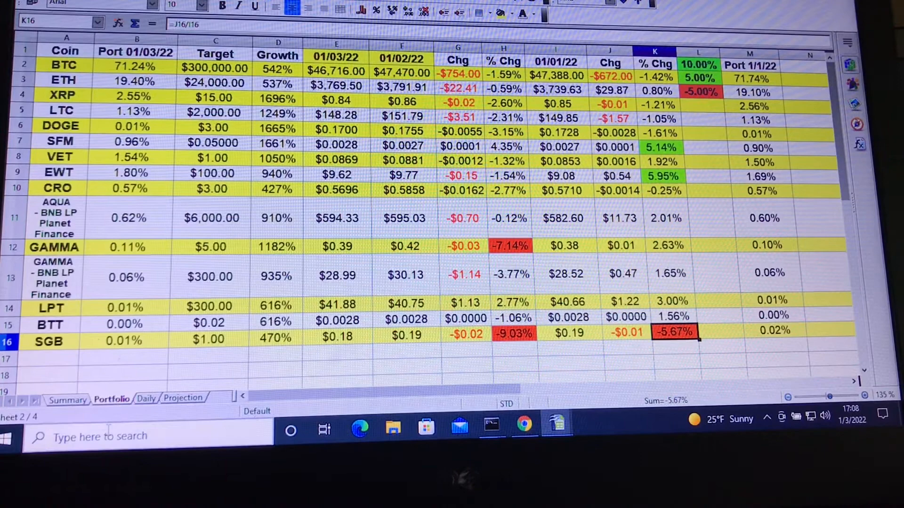
click(146, 398)
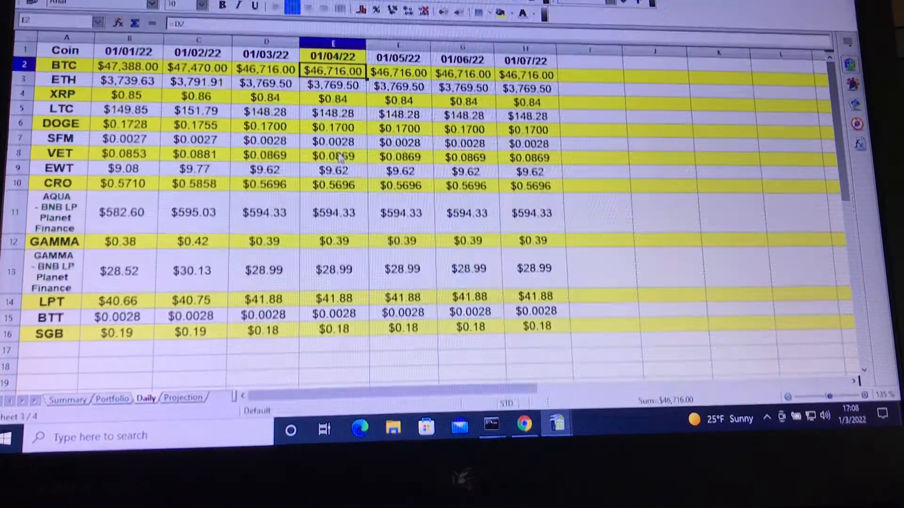
Step: Inspect BTC's 01/01/22 price and the =D2 carry-forward formula, then show the Projection sheet
click(128, 66)
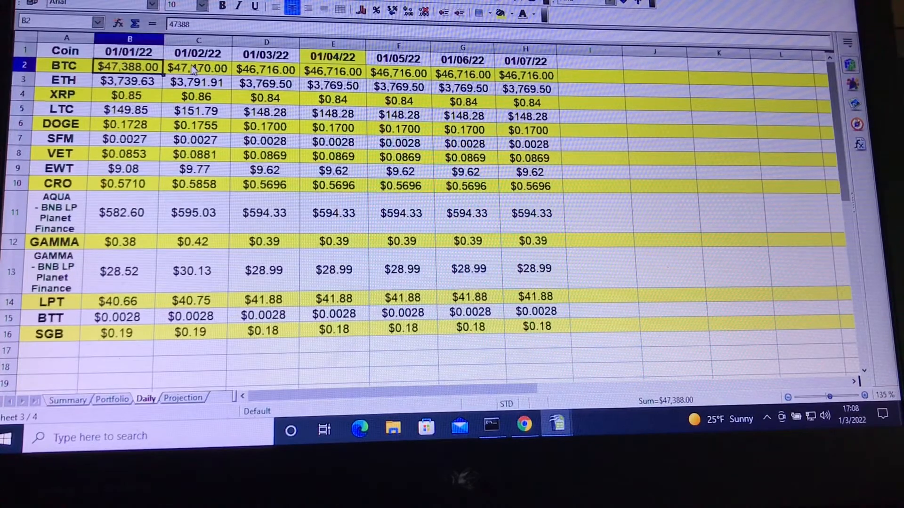
click(332, 71)
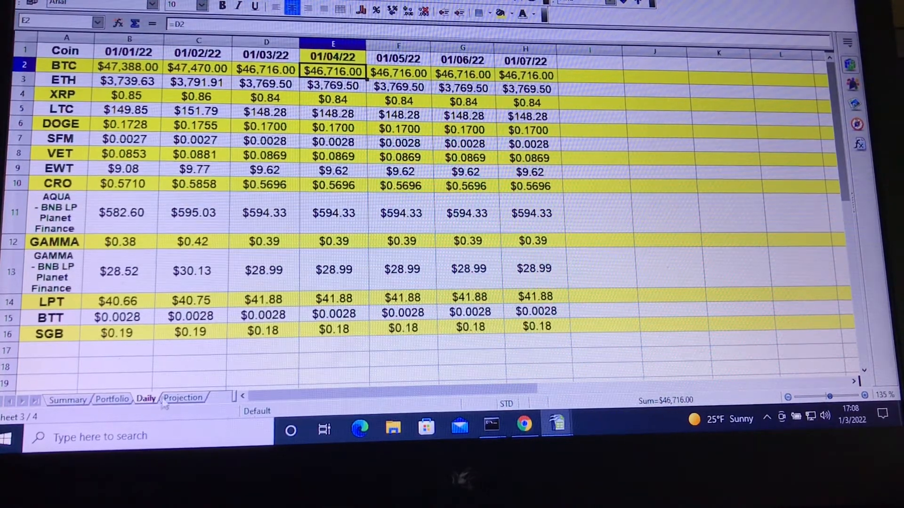
click(183, 397)
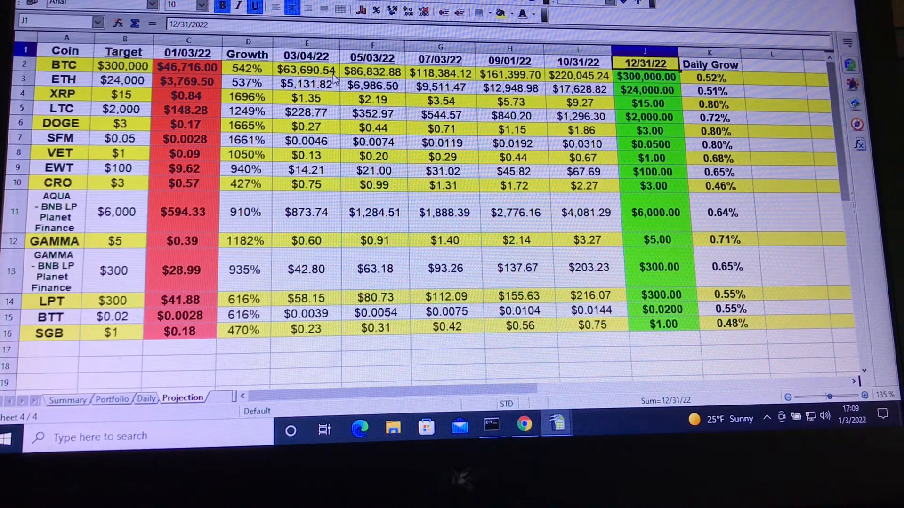
mouse_move(351, 84)
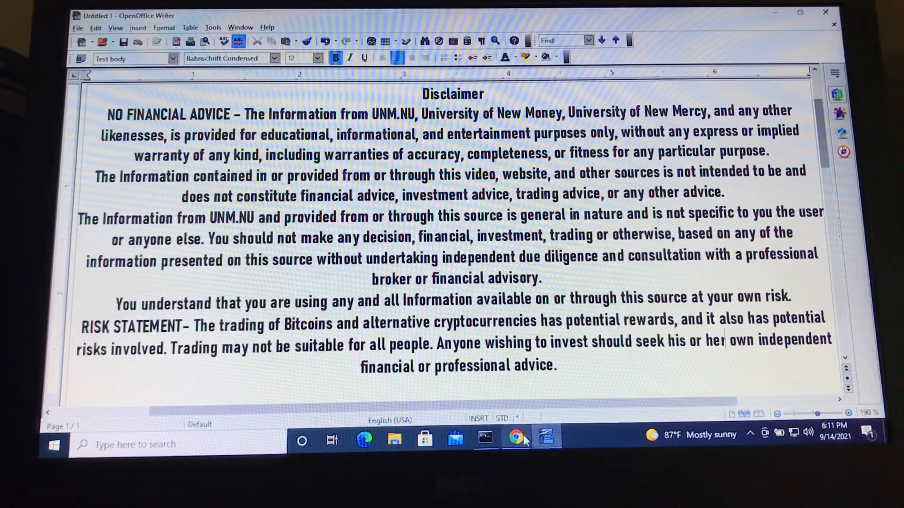
Step: Back on YouTube, like the video, subscribe, and turn on all notifications
click(515, 440)
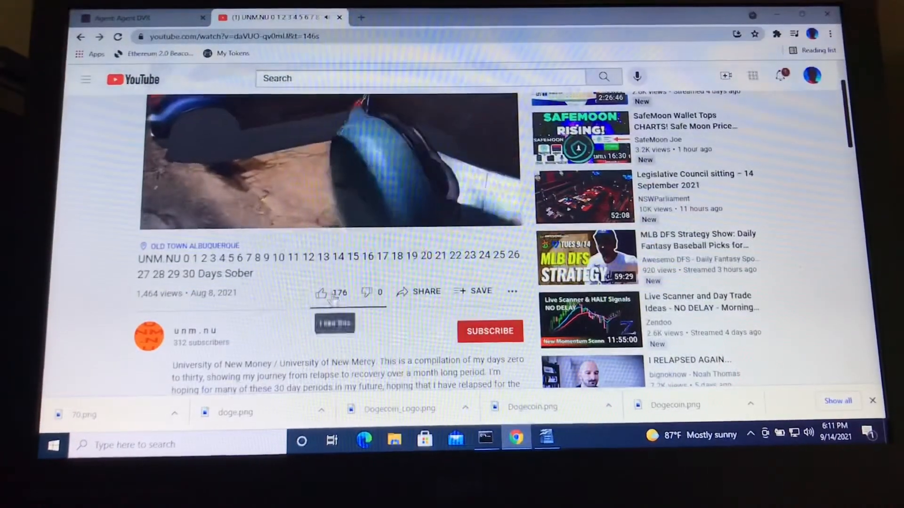
click(321, 293)
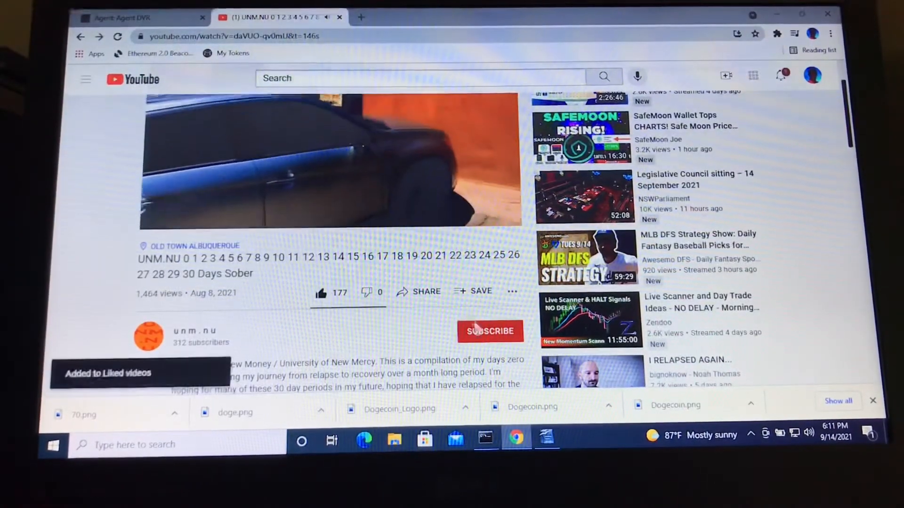
click(489, 331)
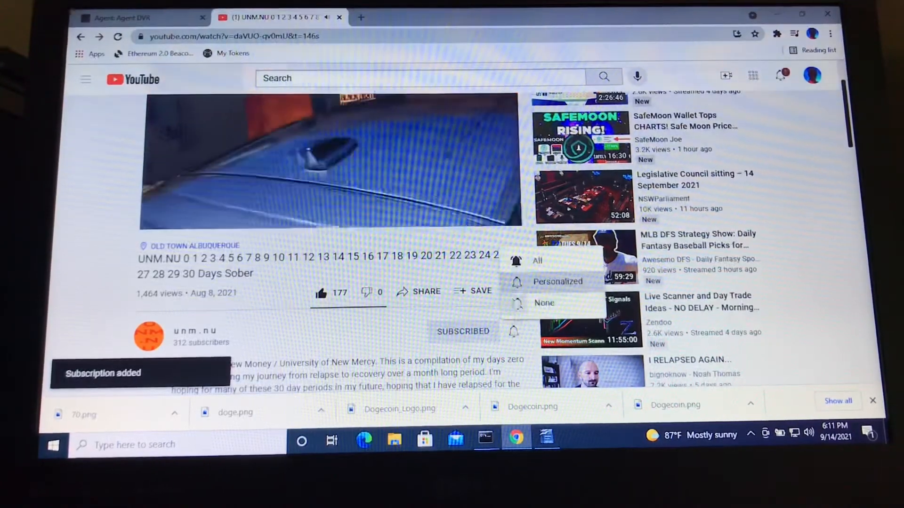
click(537, 261)
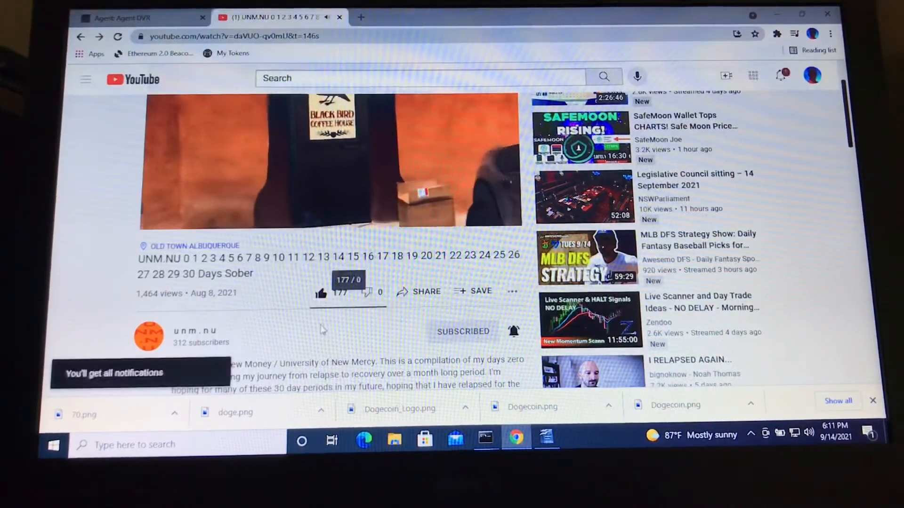